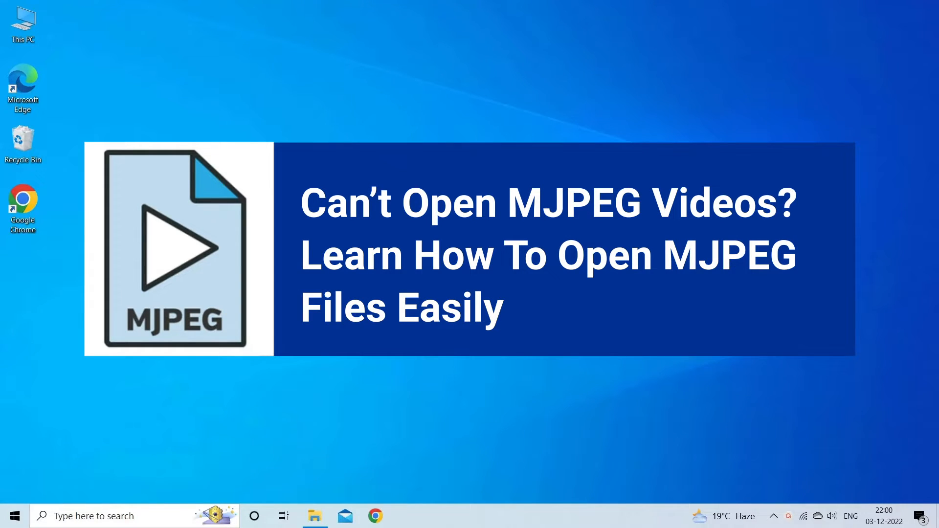
# Launch VLC and bring up the Open File browser from the Media menu
pyautogui.click(370, 459)
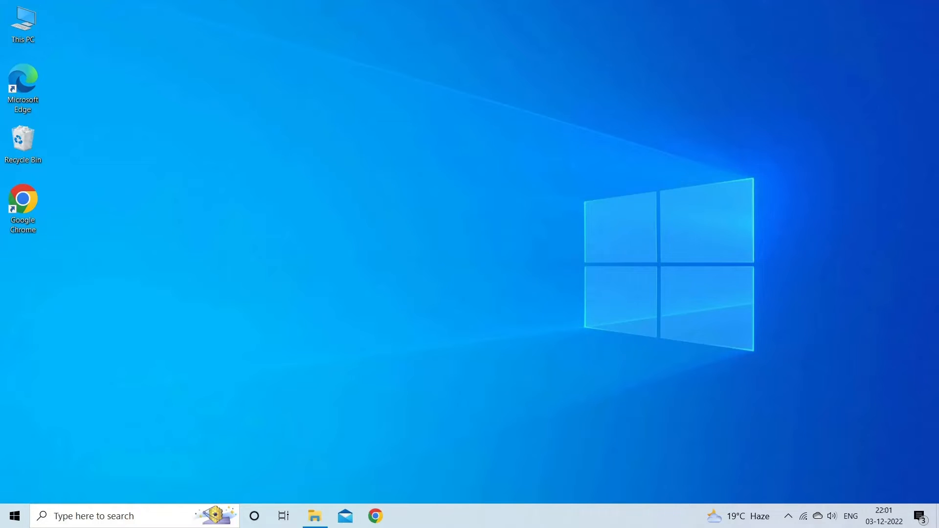
pyautogui.moveTo(792, 399)
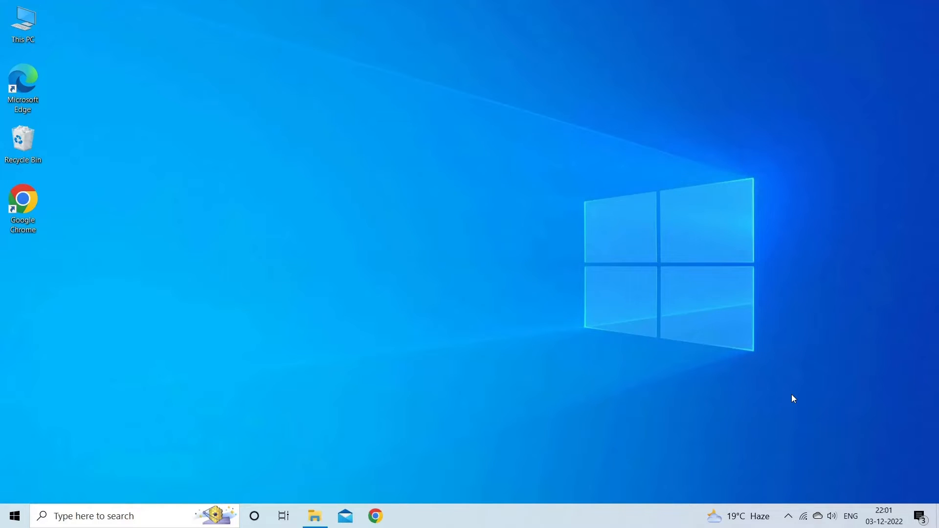
pyautogui.click(22, 24)
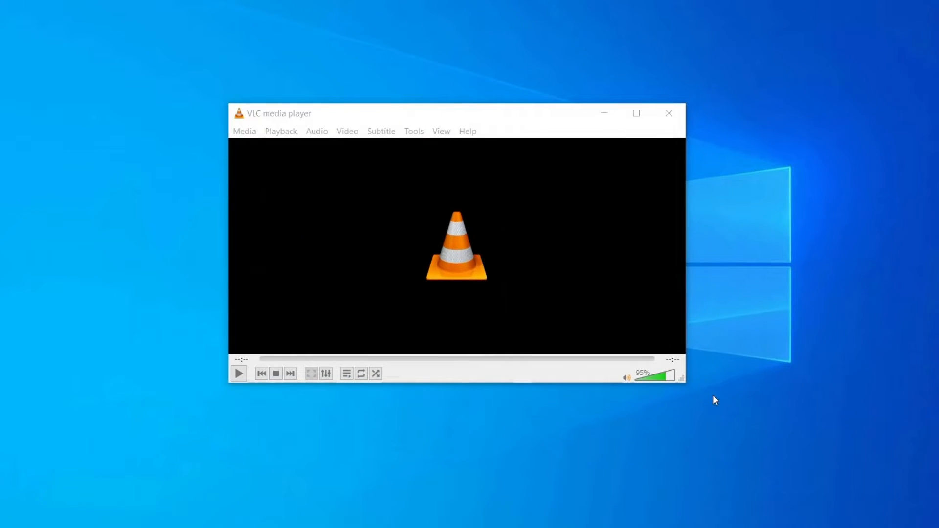
pyautogui.click(244, 131)
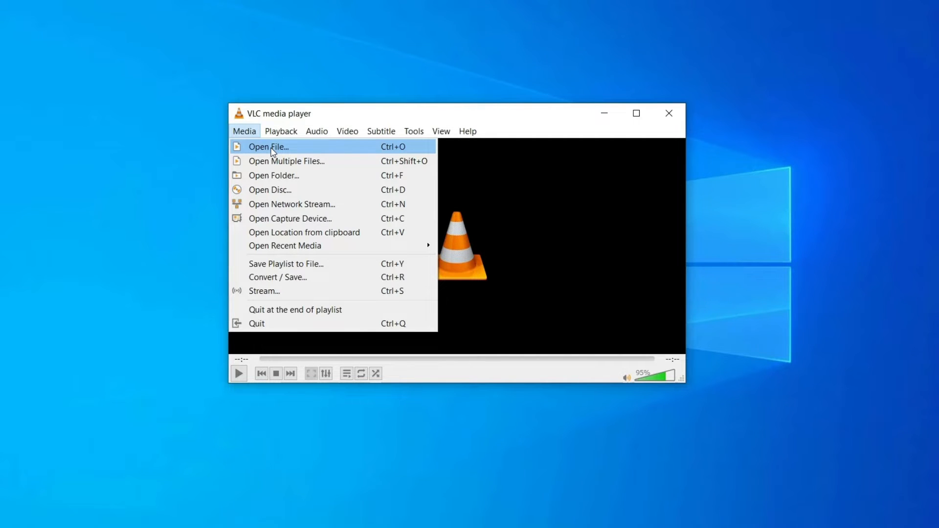
pyautogui.click(268, 147)
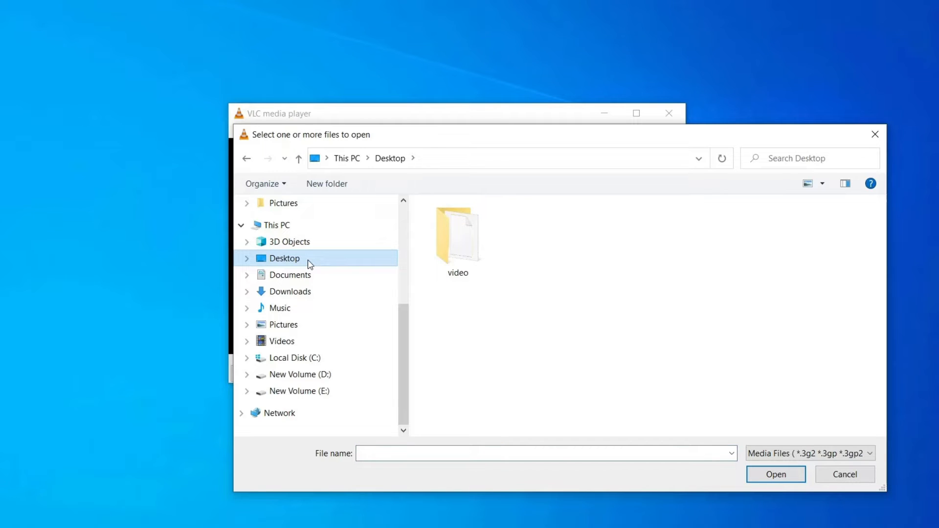
# Play sample_1280x720.mjpeg from the Desktop video folder, then close VLC
pyautogui.doubleClick(456, 233)
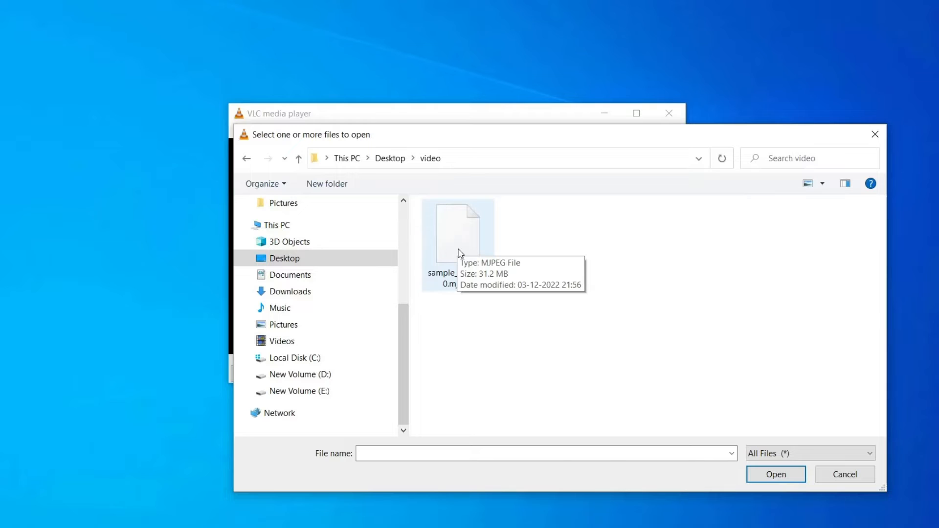
pyautogui.doubleClick(456, 230)
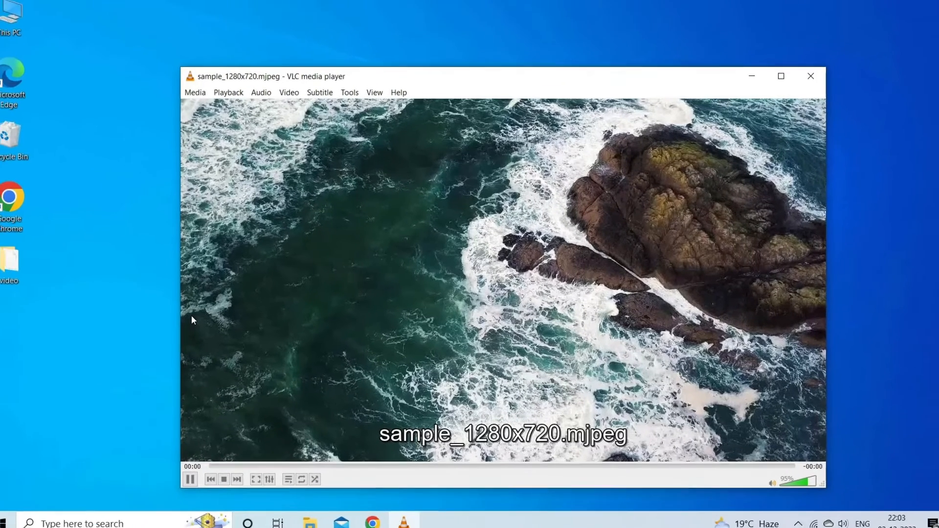
pyautogui.click(810, 77)
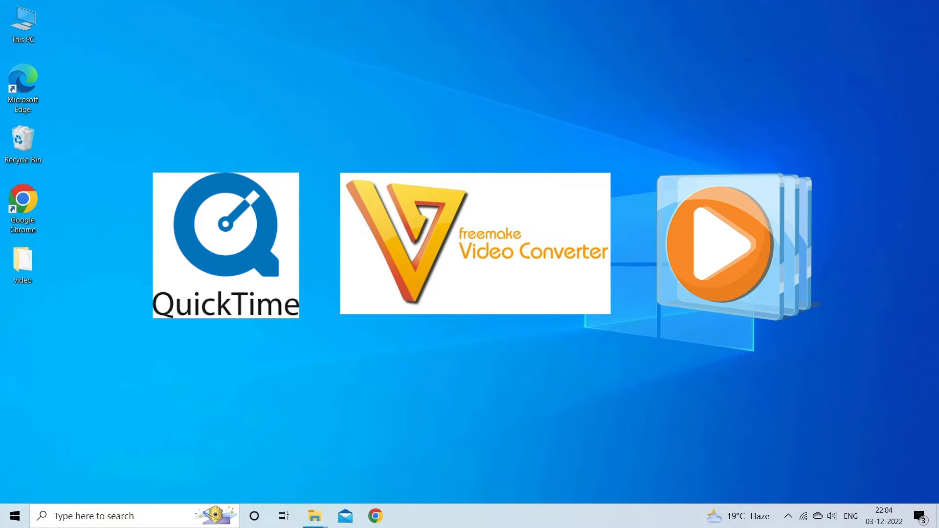
# Load the sample_1280x720 MJPEG file via File > Open in Windows Media Player
pyautogui.click(138, 66)
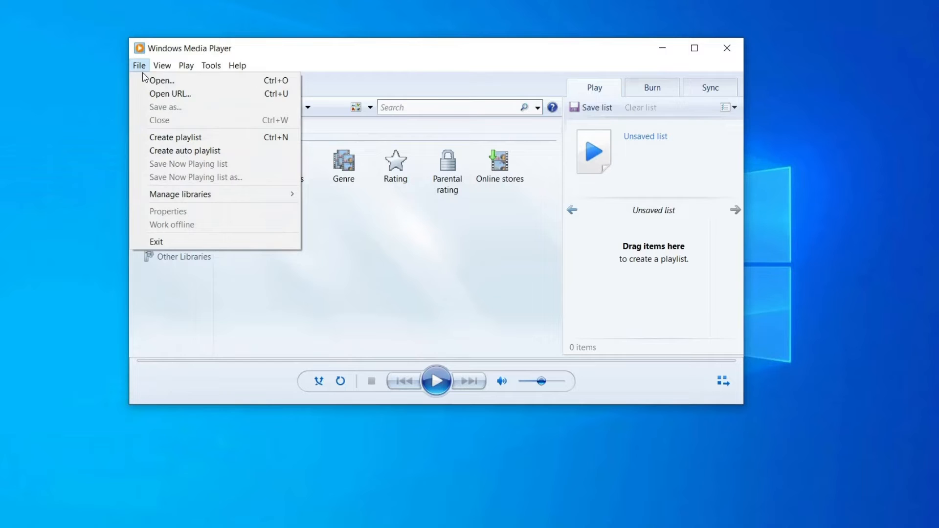
pyautogui.click(162, 80)
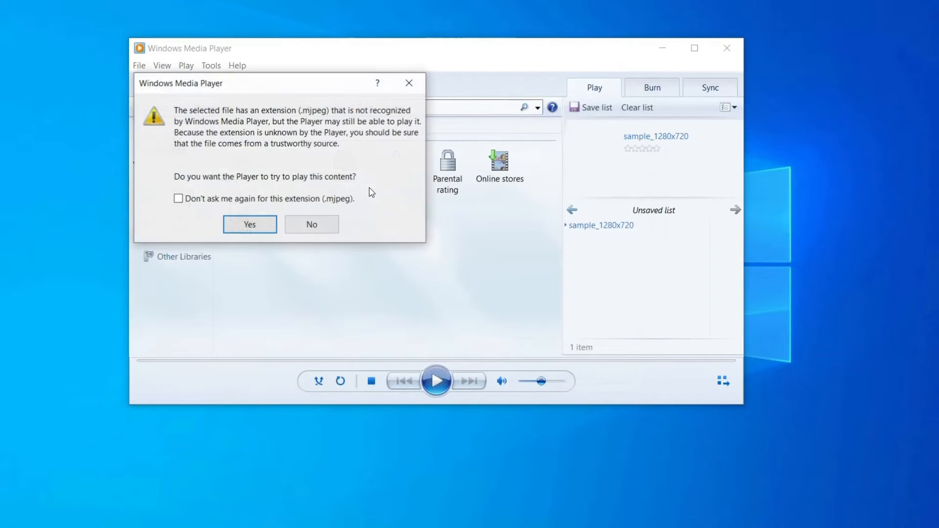
pyautogui.moveTo(220, 204)
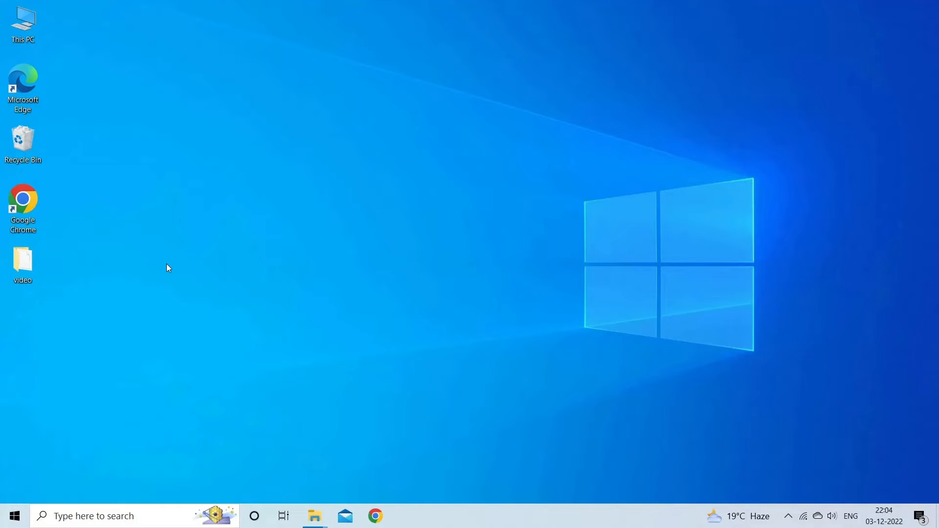
# Launch Firefox, restore it down and show sample_1280x720.mjpeg from the desktop video folder
pyautogui.click(405, 515)
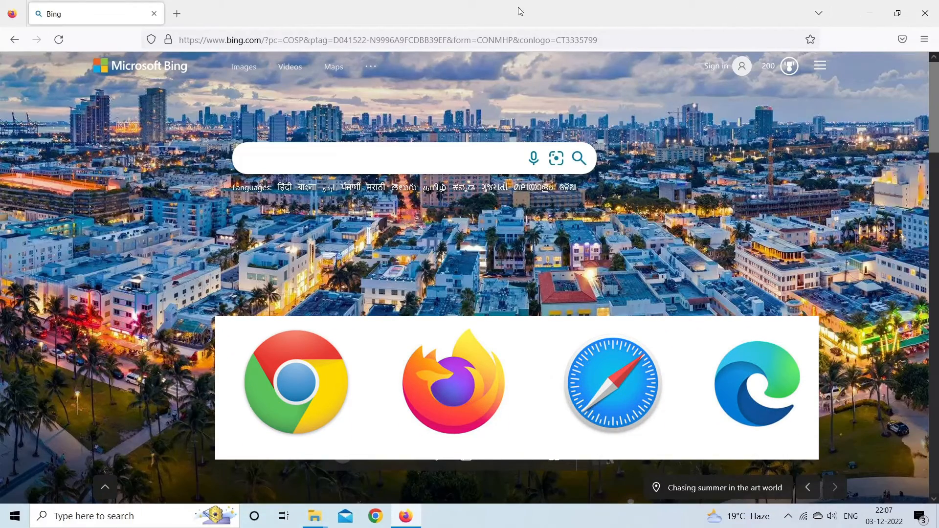
pyautogui.click(904, 13)
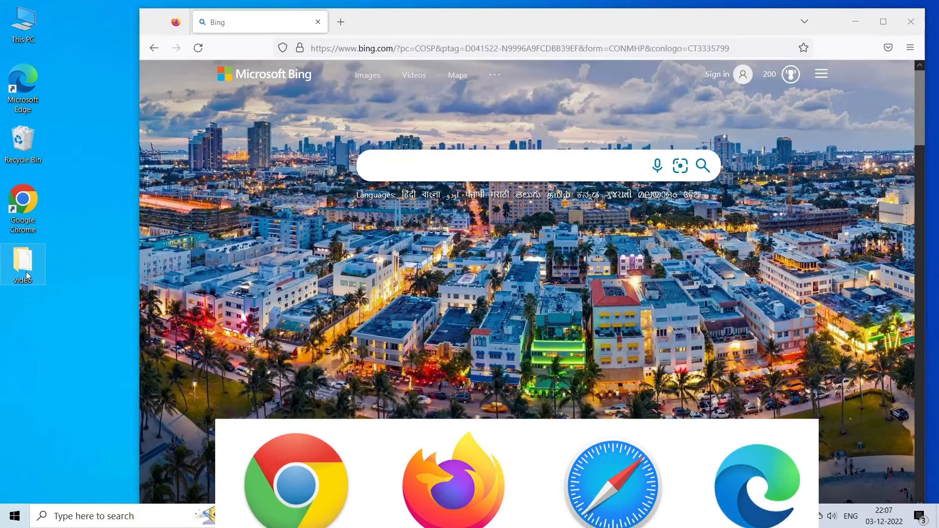
pyautogui.doubleClick(23, 260)
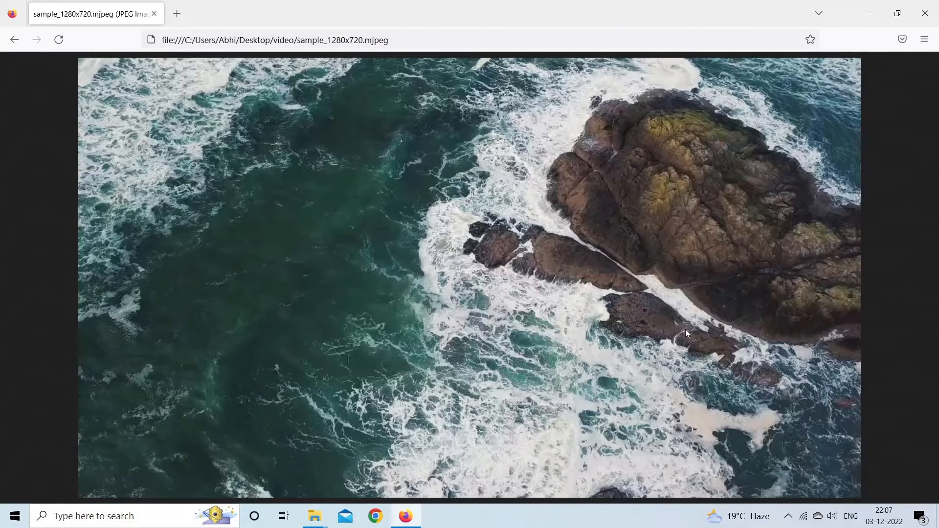
pyautogui.click(924, 13)
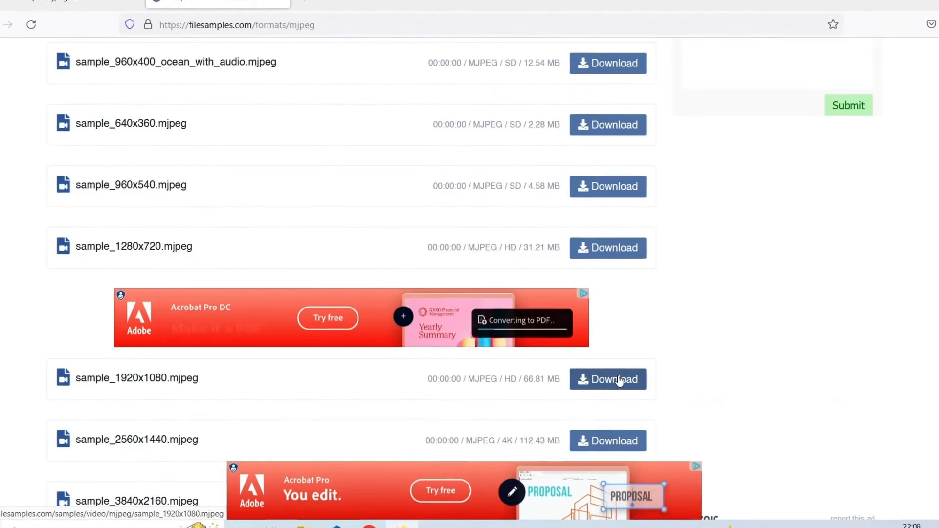
# Download sample_1920x1080.mjpeg, then install Stellar Repair for Video to the default folder
pyautogui.click(607, 380)
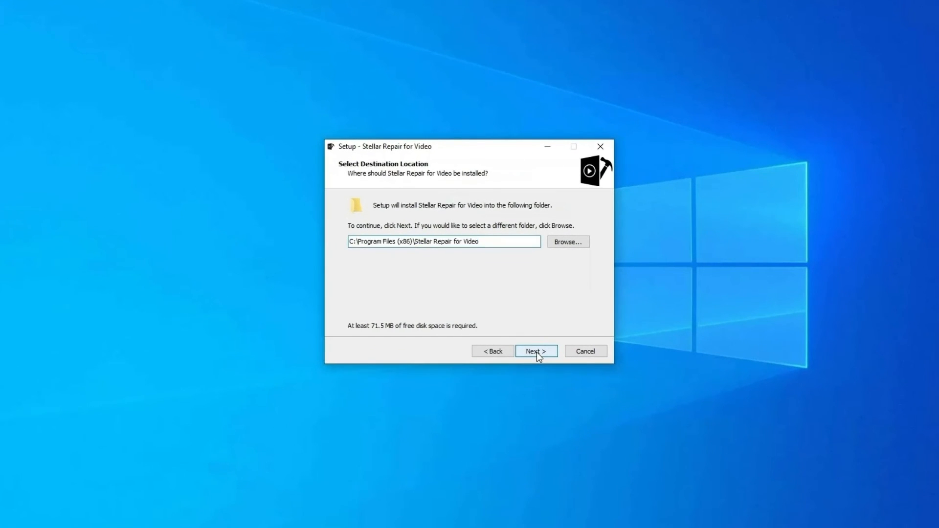
pyautogui.click(535, 351)
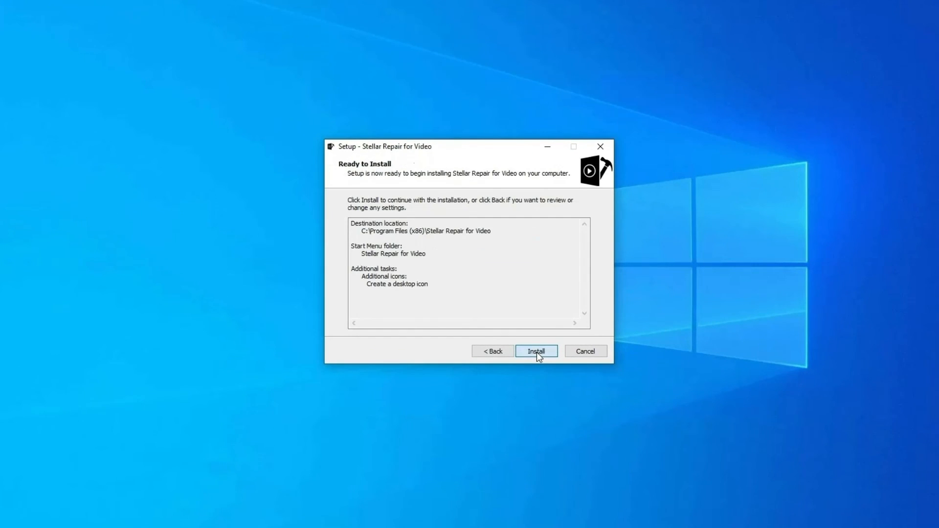
pyautogui.click(535, 351)
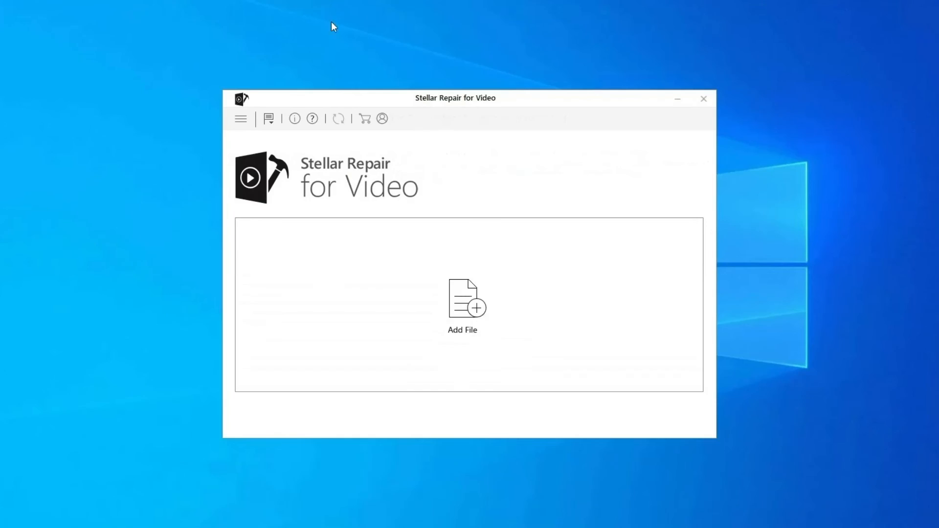
pyautogui.moveTo(462, 305)
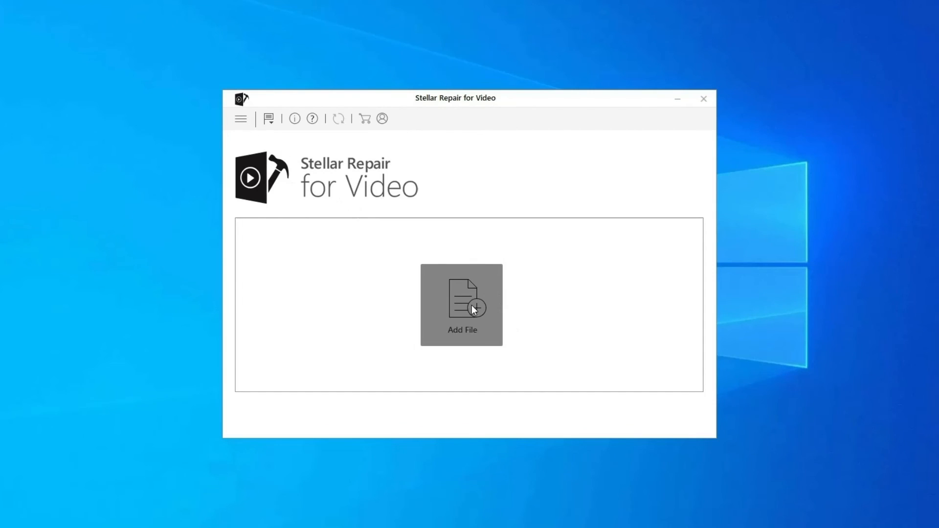
# Add the corrupt MP4, repair it and confirm the Completed status message
pyautogui.click(460, 304)
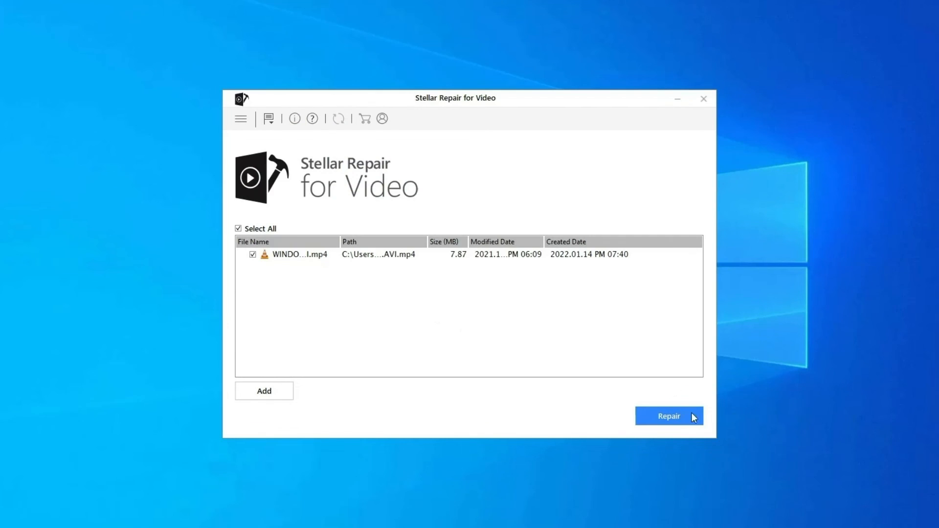
pyautogui.click(669, 417)
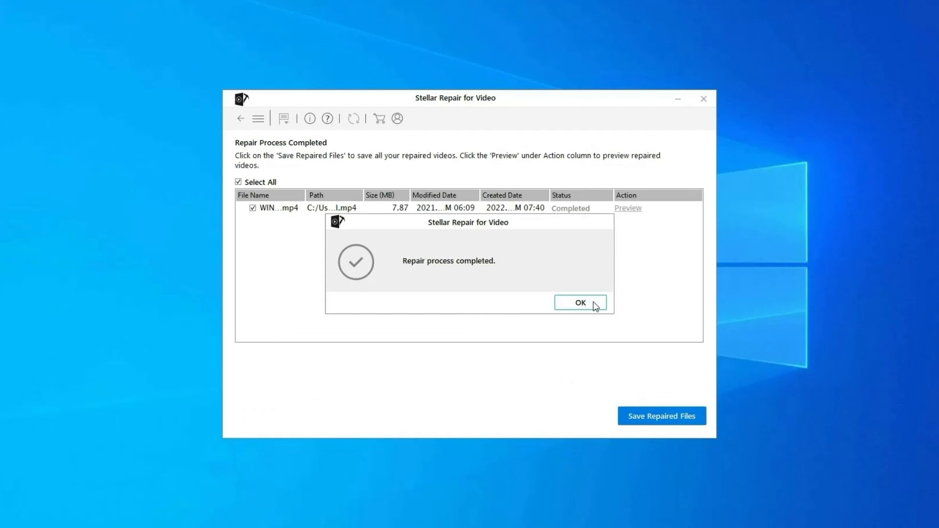
pyautogui.click(579, 302)
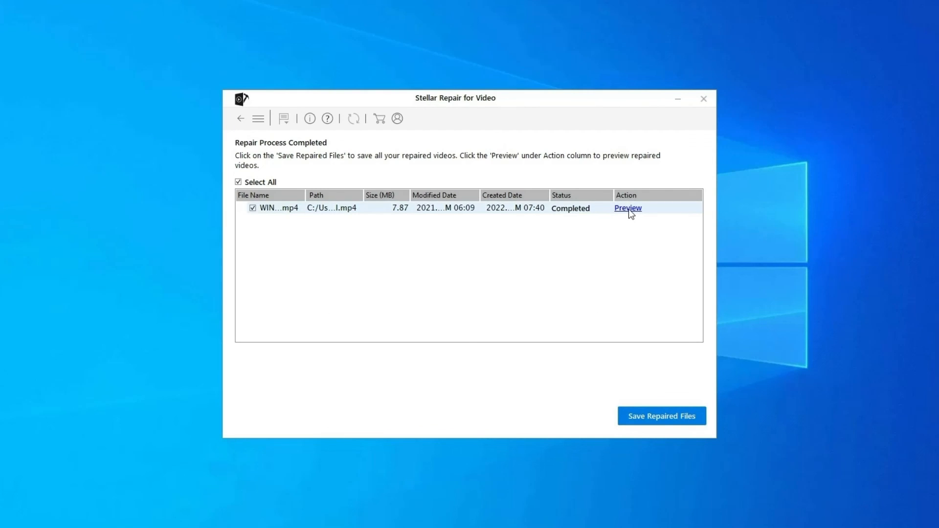
pyautogui.moveTo(663, 422)
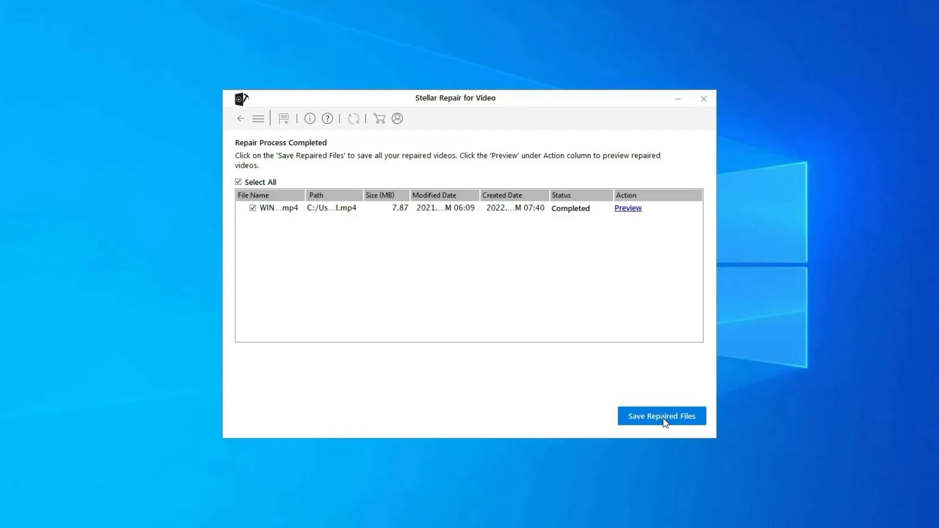